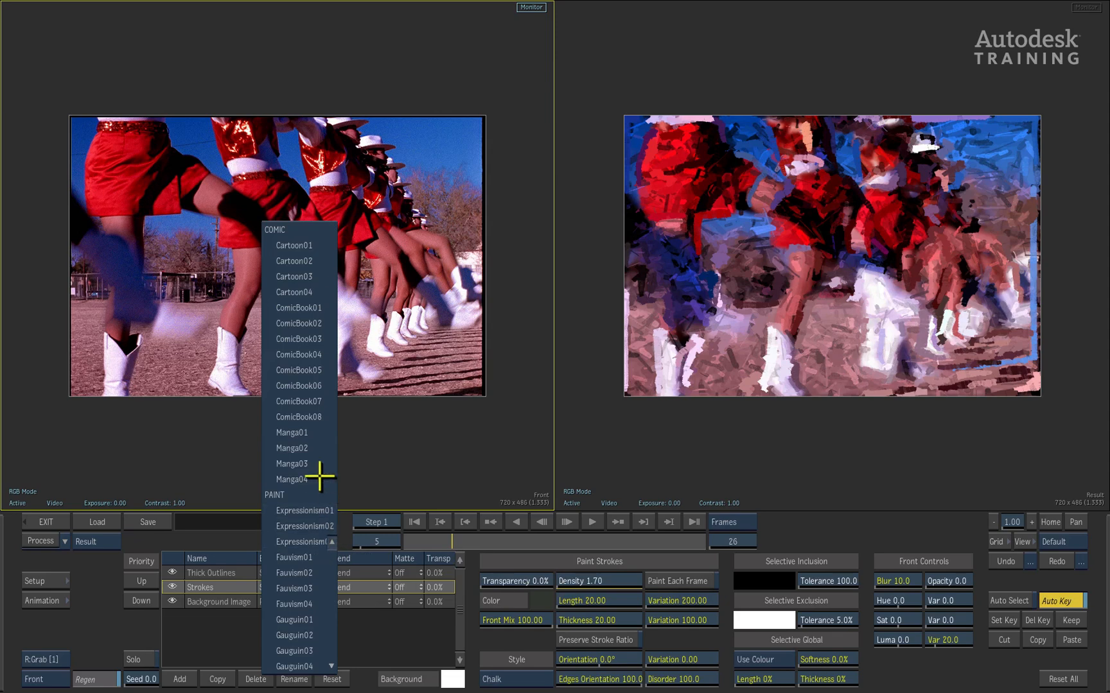
# Choose a Paint preset from the COMIC/PAINT style list for the cheerleader clip's strokes
pyautogui.click(292, 245)
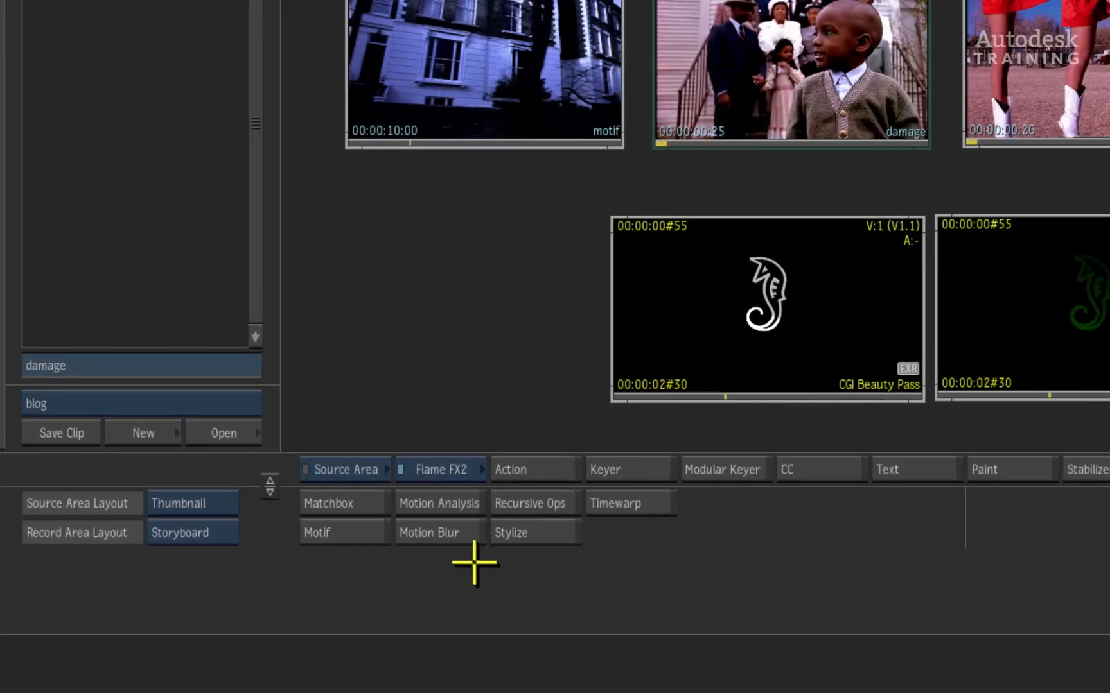
# Apply the Flame FX2 Motion Blur effect to the CGI Beauty Pass seahorse clip
pyautogui.click(428, 532)
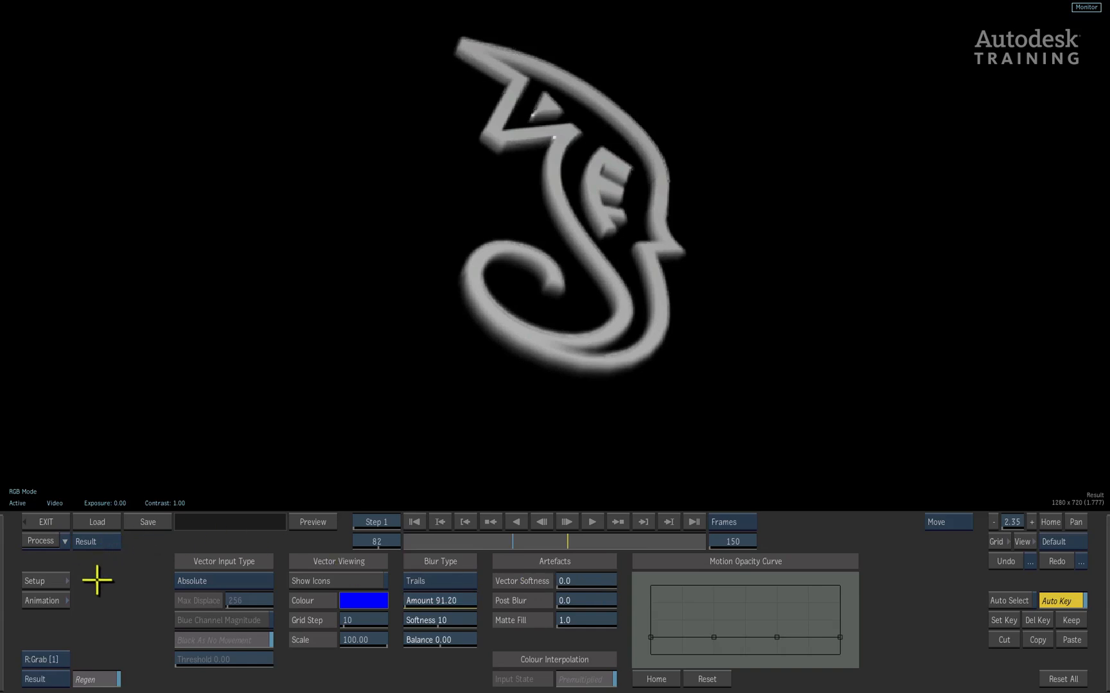
pyautogui.moveTo(129, 590)
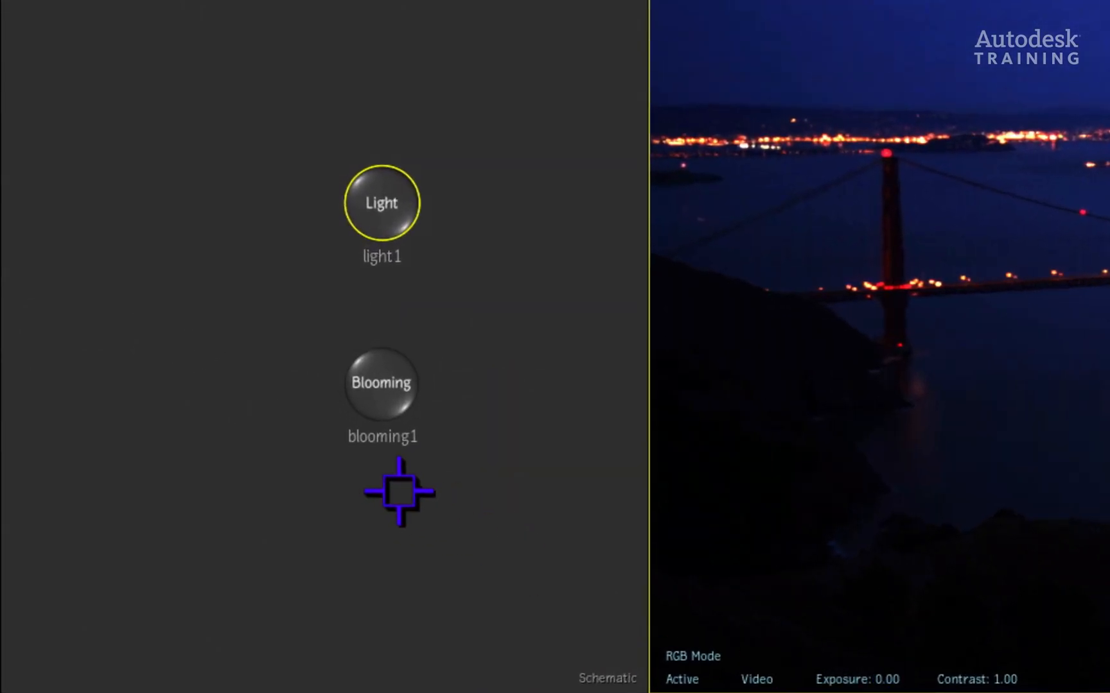
pyautogui.moveTo(424, 271)
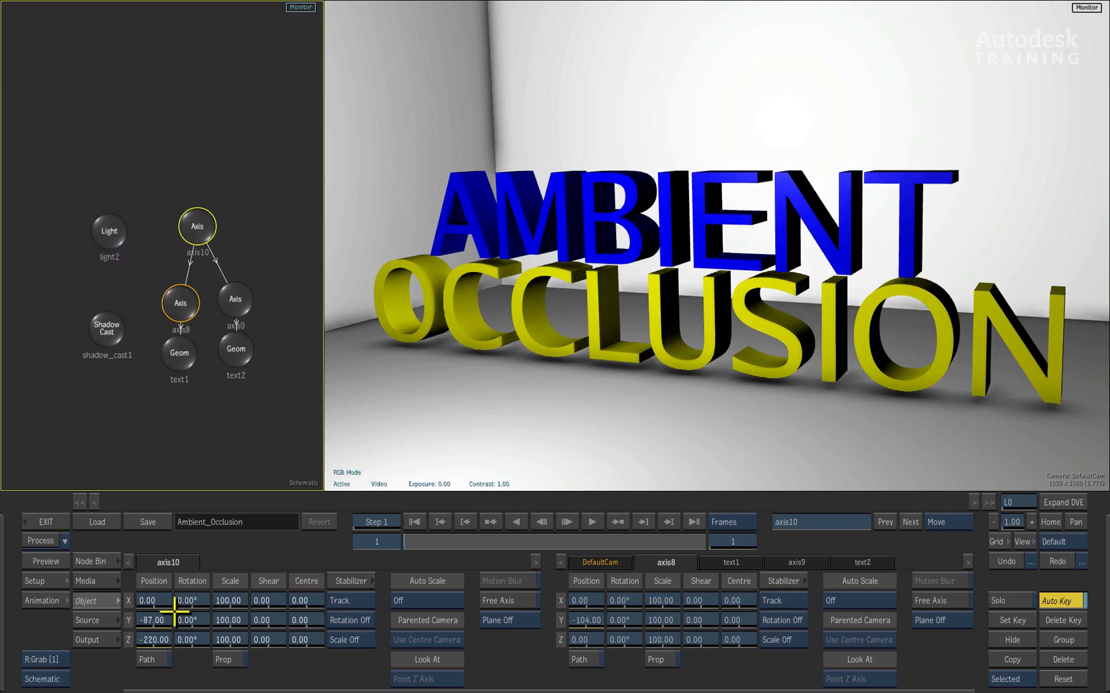
pyautogui.moveTo(148, 485)
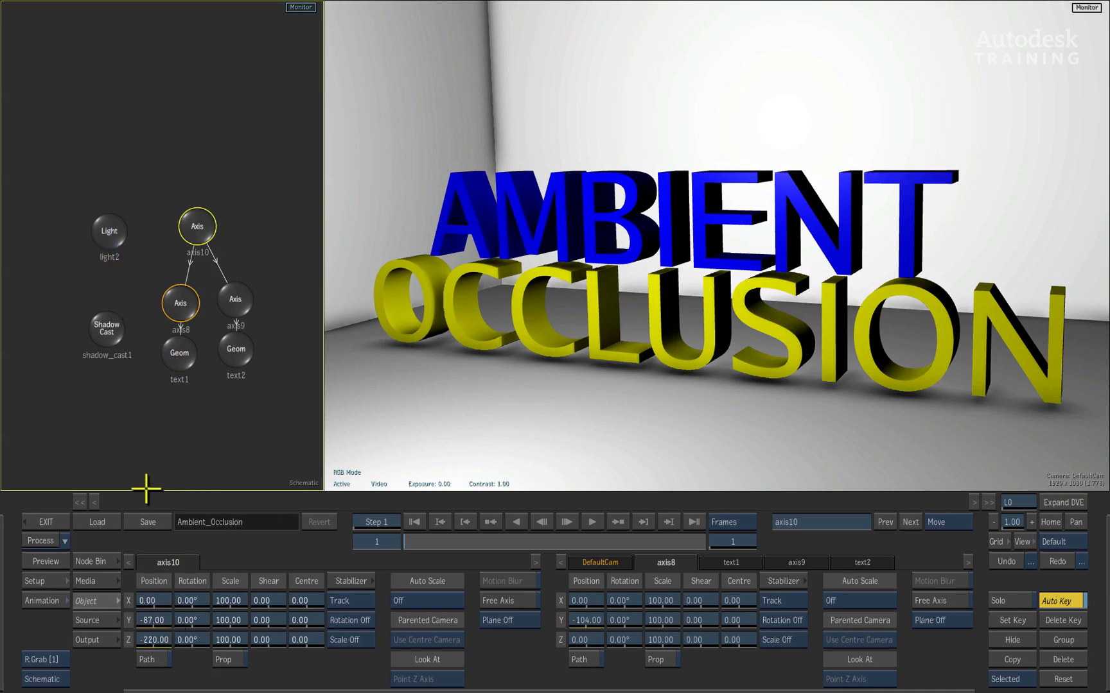
# Link light2 to the shadow_cast1 node in Action's schematic
pyautogui.click(109, 231)
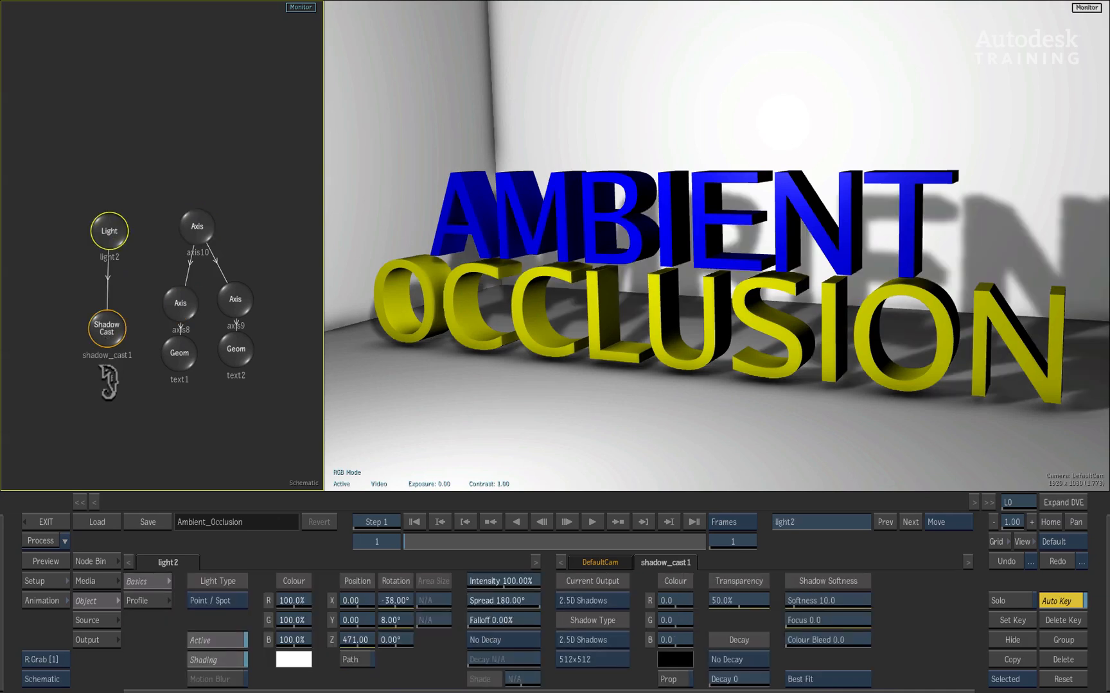